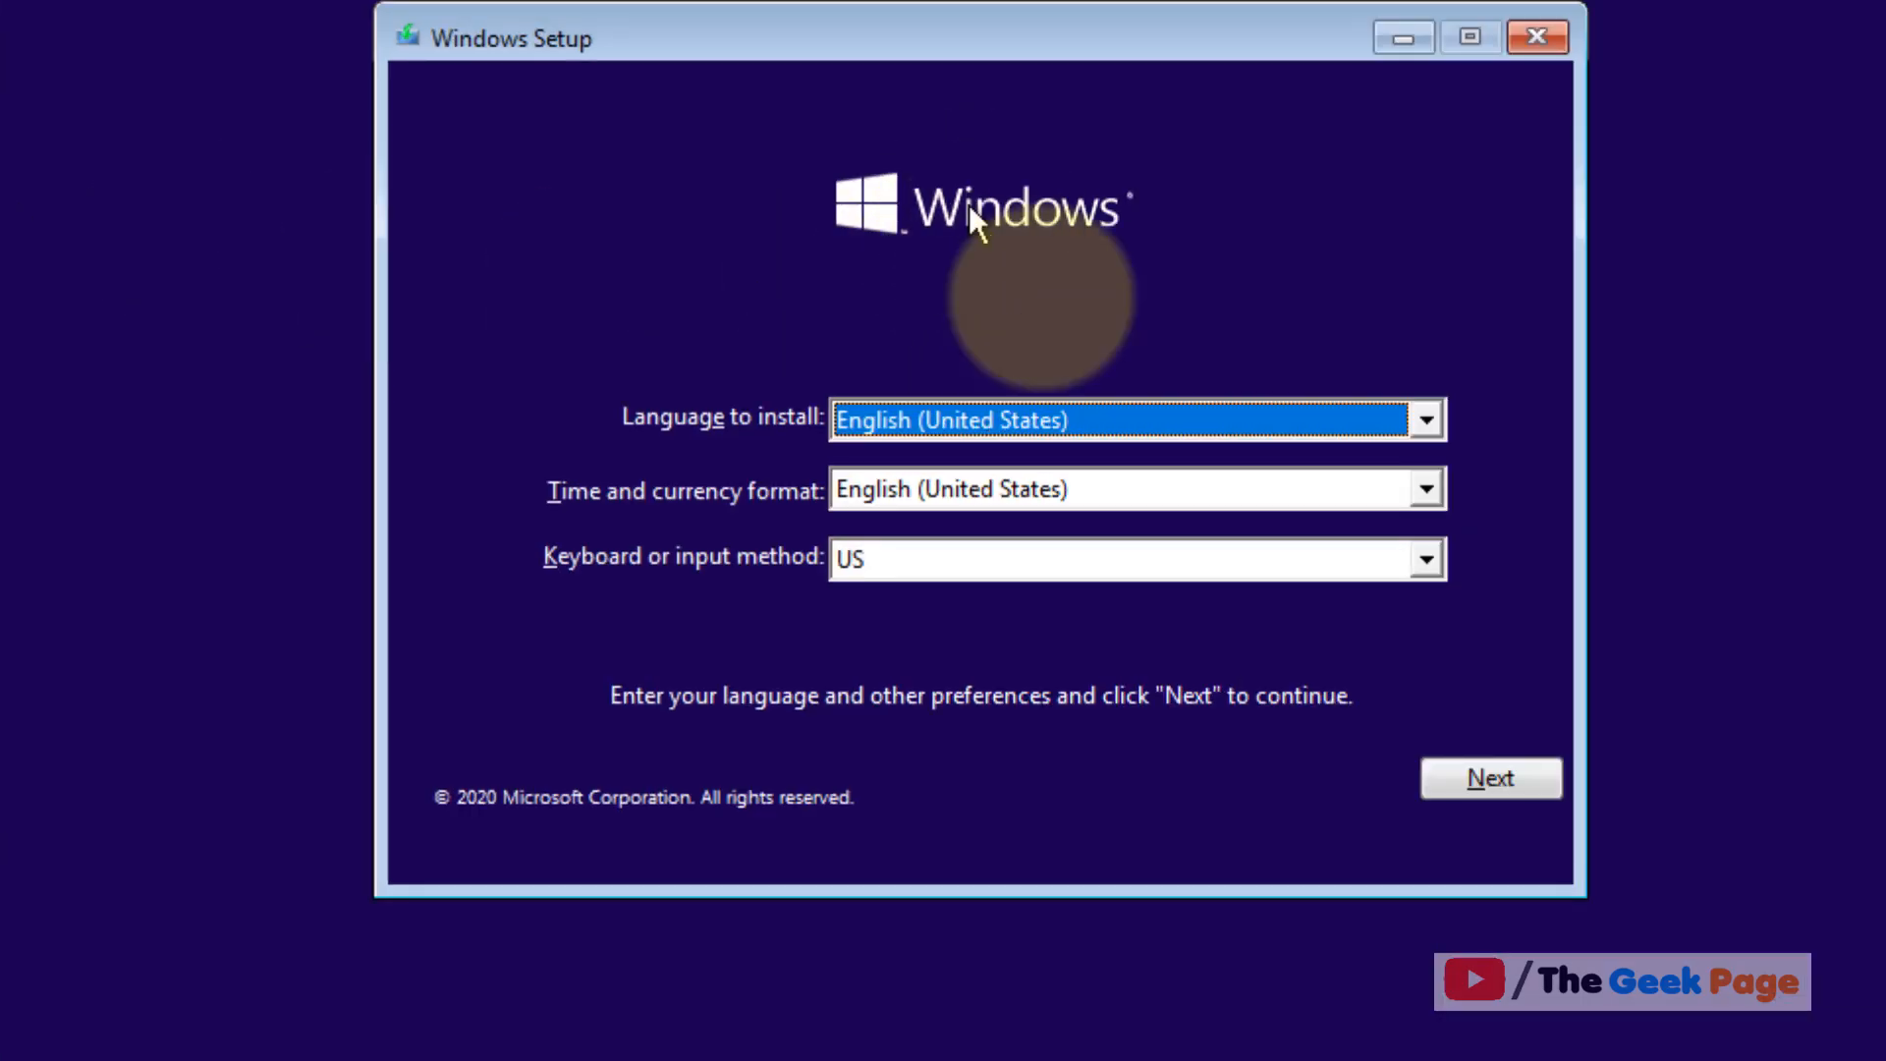
Accept the default English language settings and choose 'Repair your computer'
left_click(1490, 778)
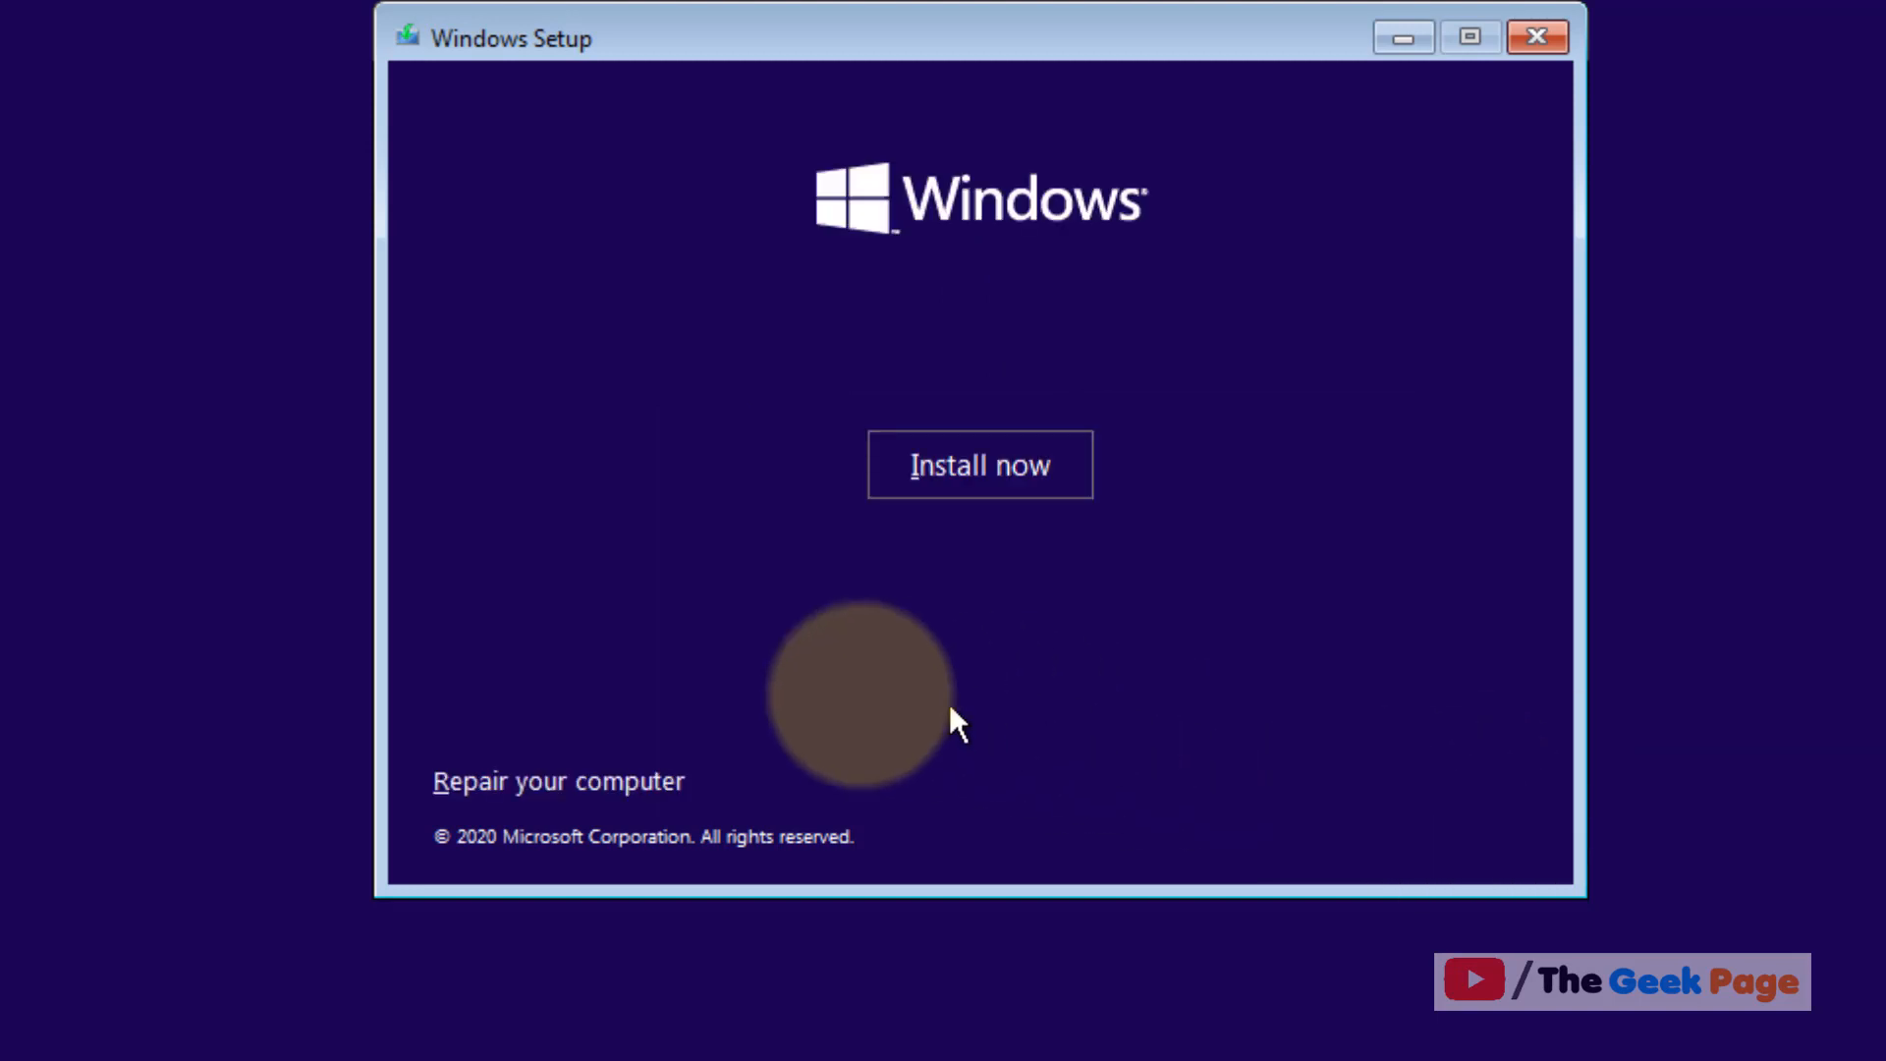
left_click(558, 781)
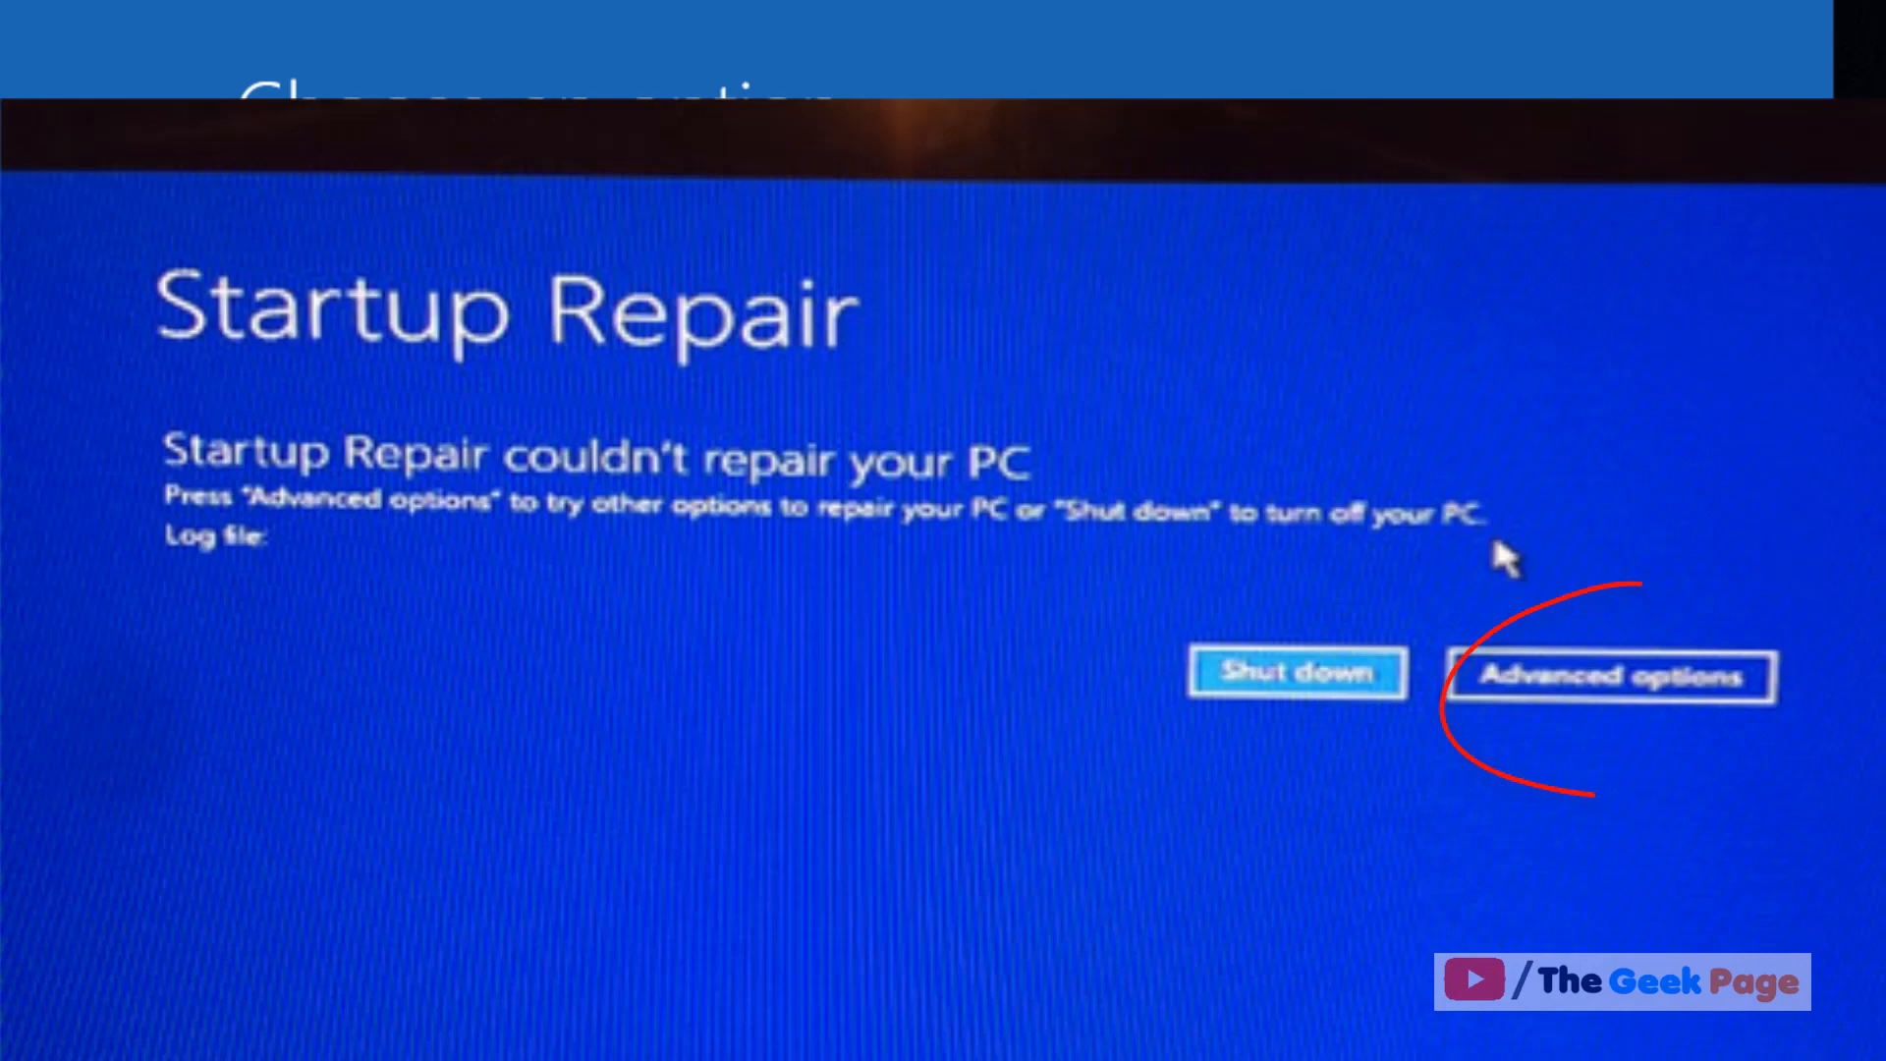
Continue past the Startup Repair notice and open Troubleshoot's advanced recovery options
left_click(1610, 674)
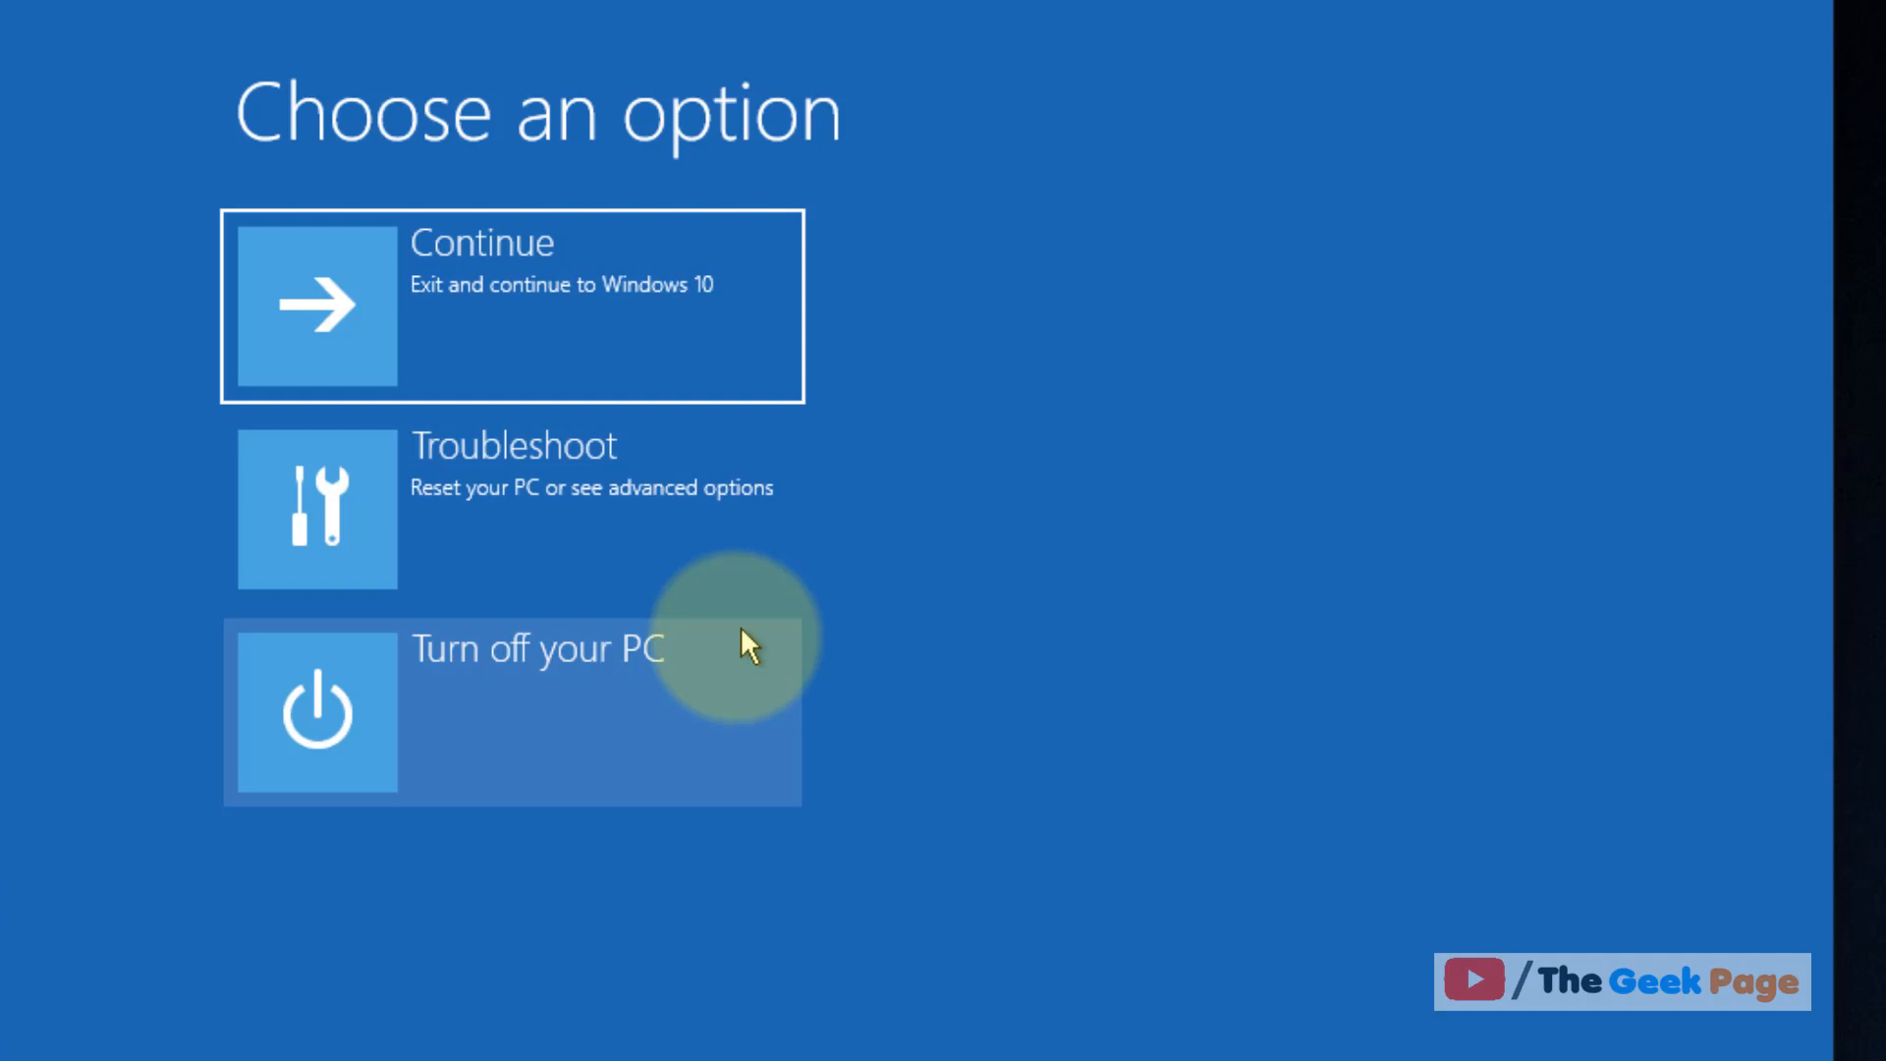
mouse_move(541, 518)
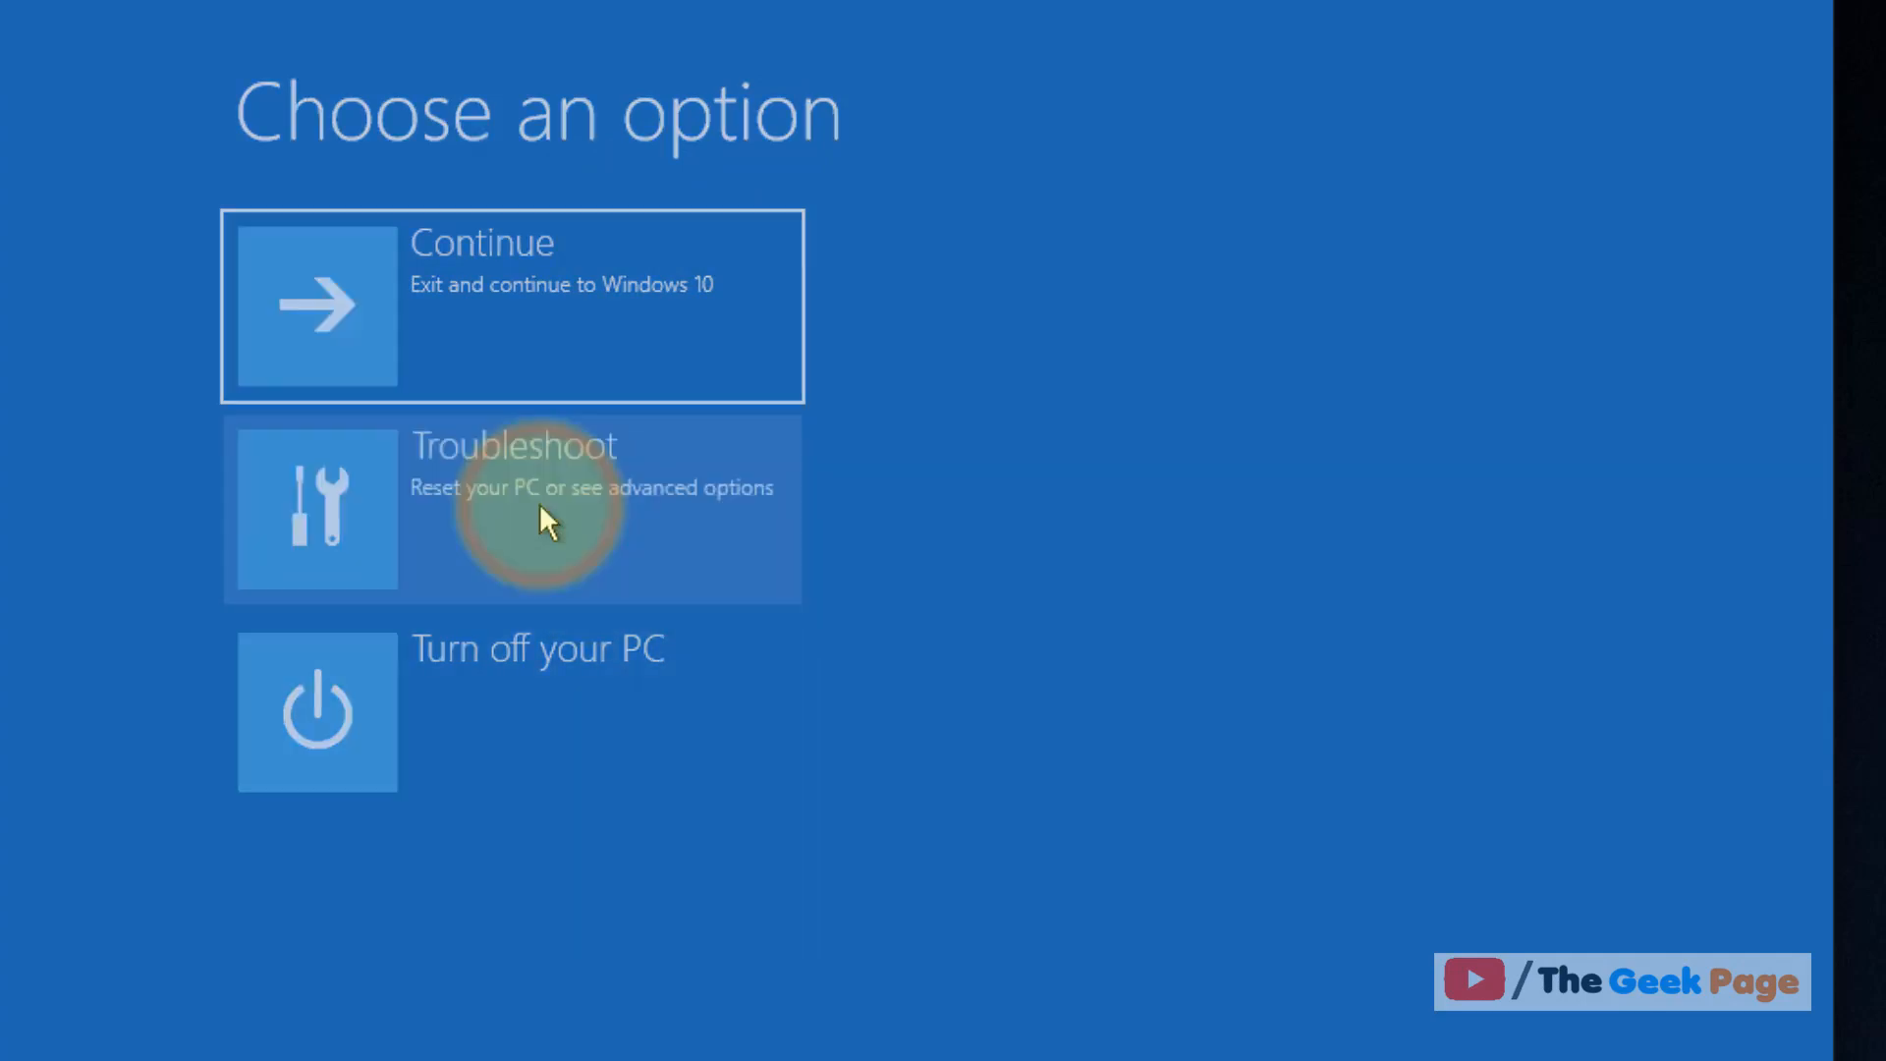
left_click(511, 508)
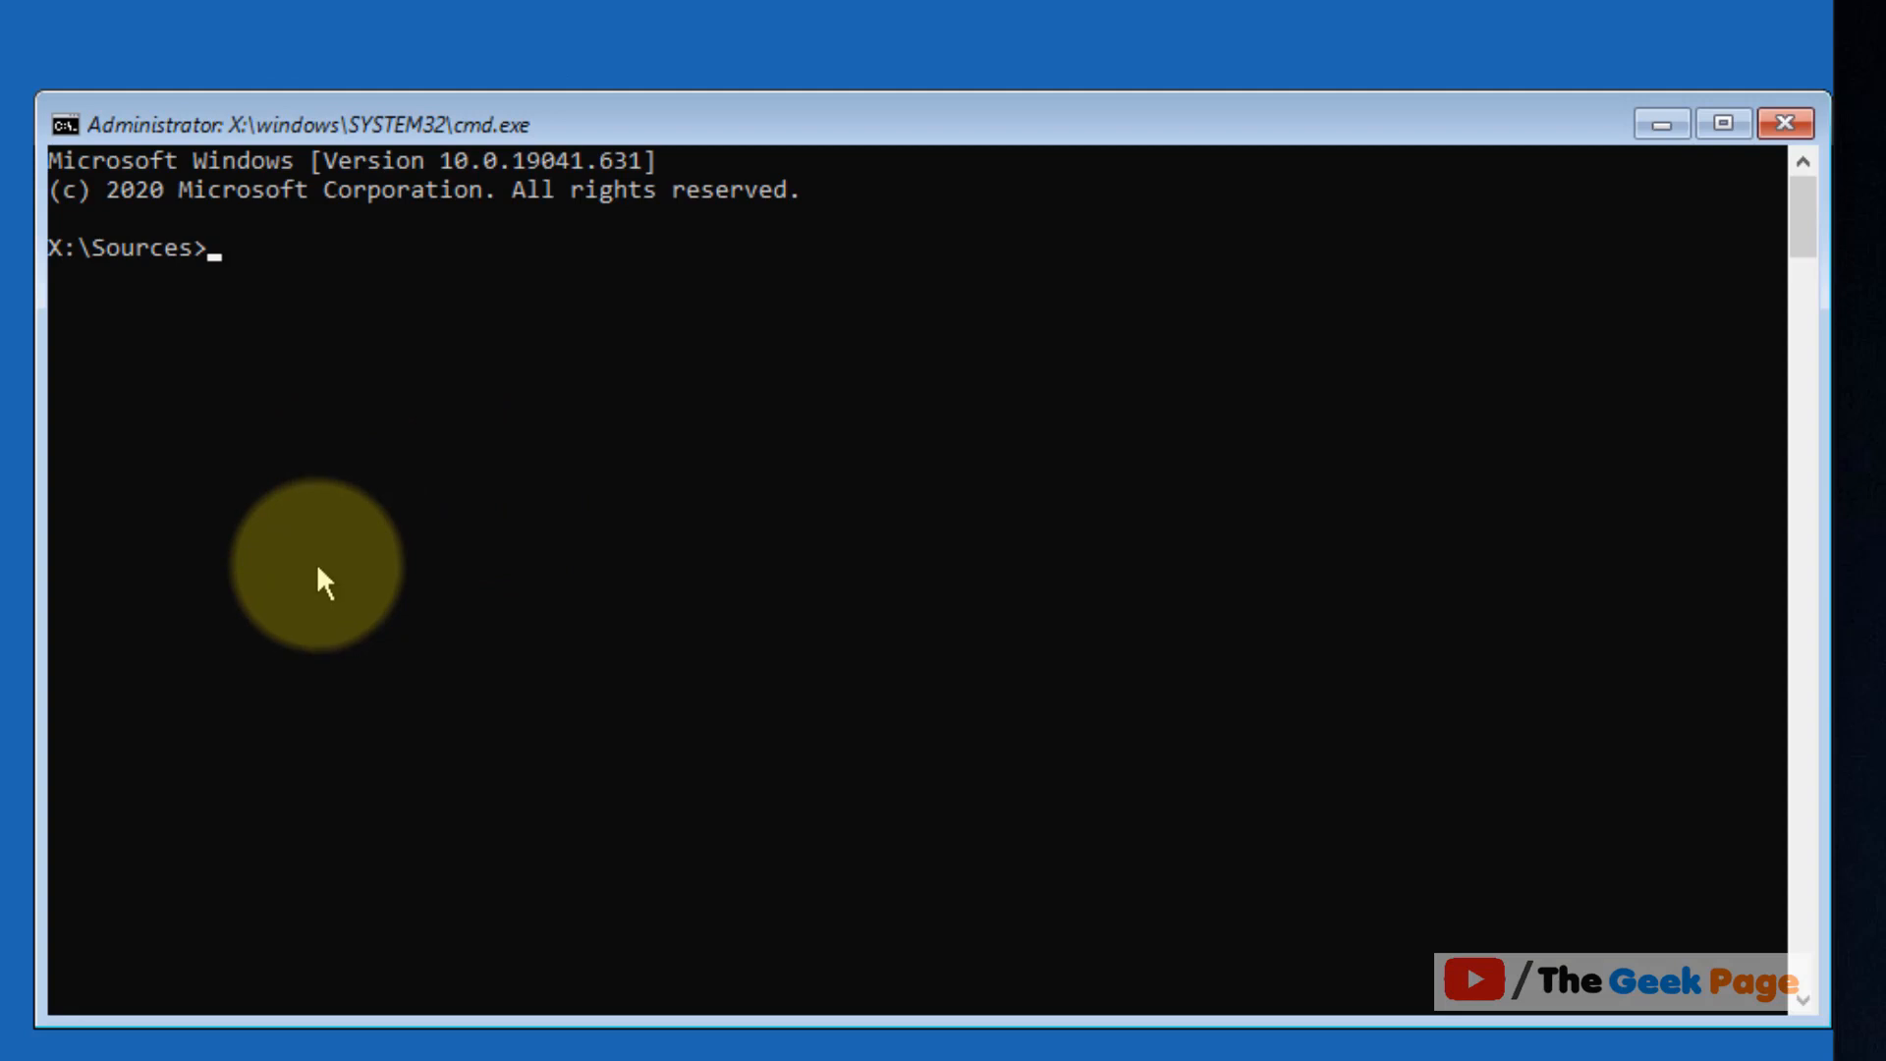
Launch diskpart and type the list disk command to show the 51 GB Disk 0
type("diskpart")
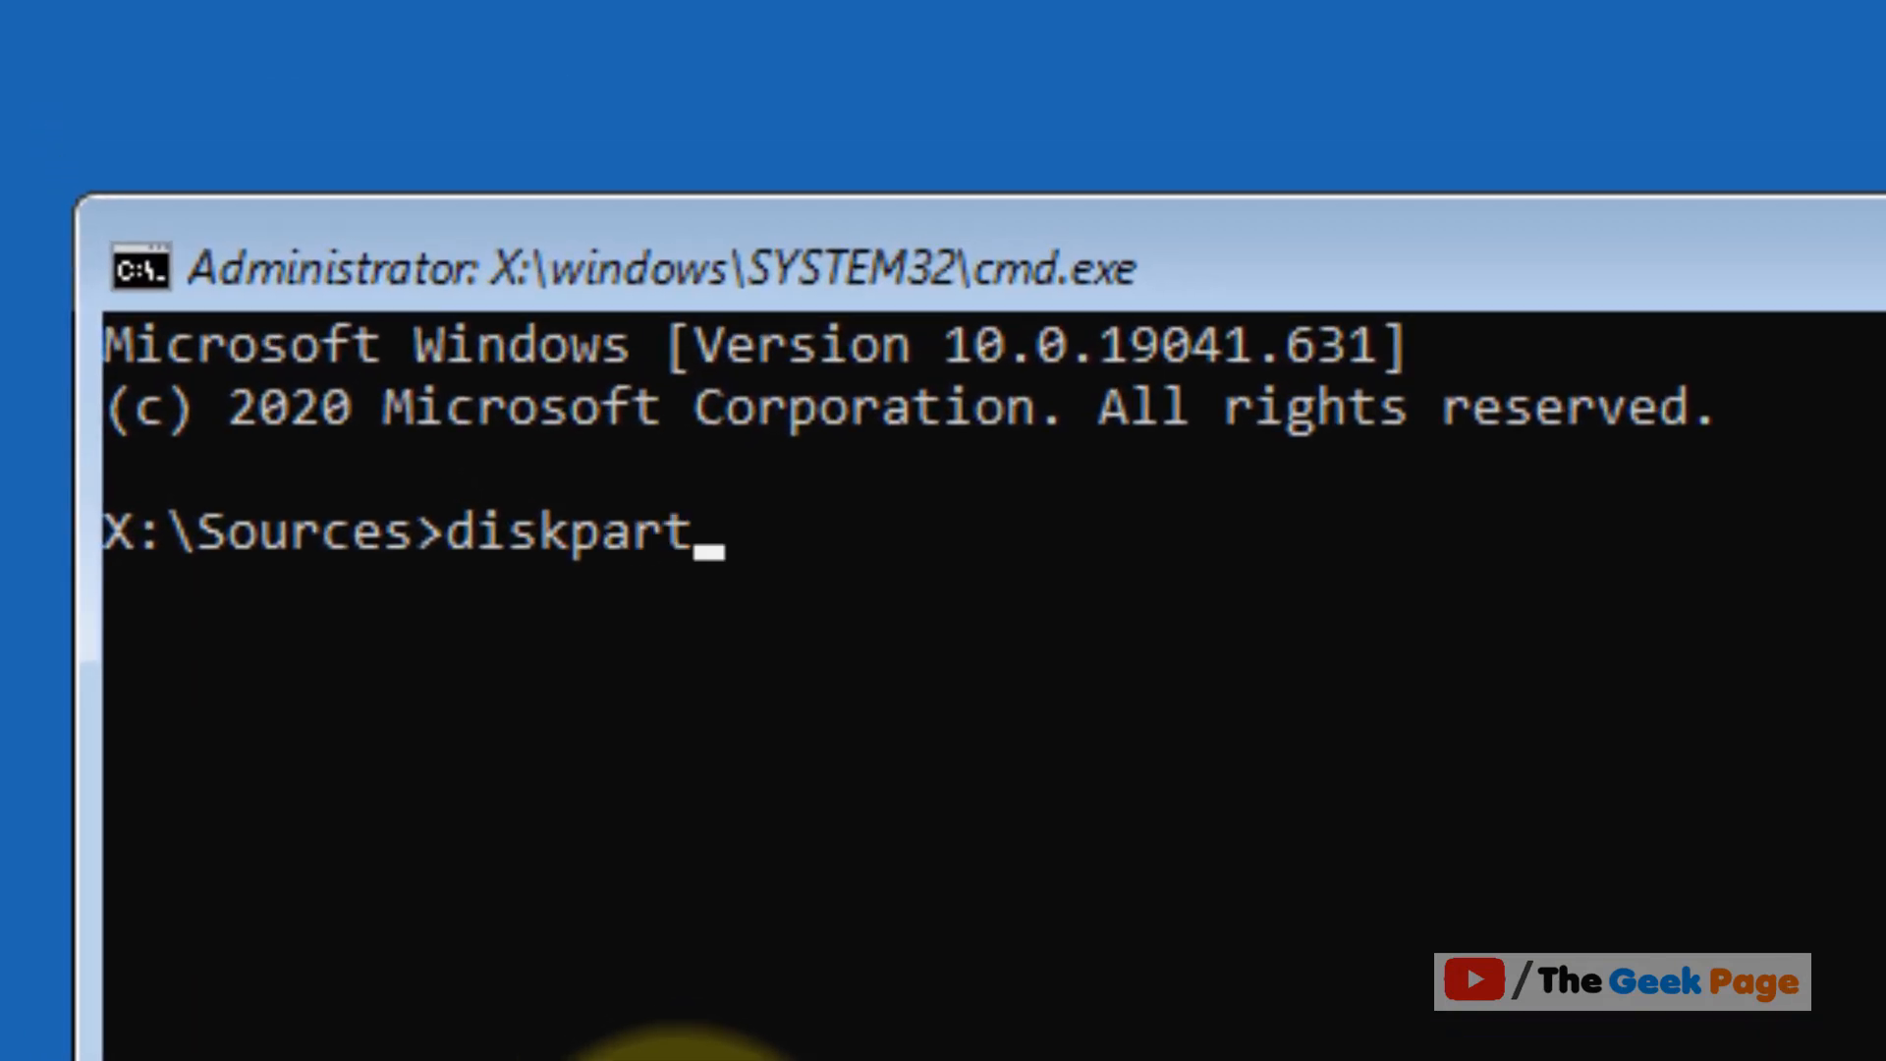
key("enter")
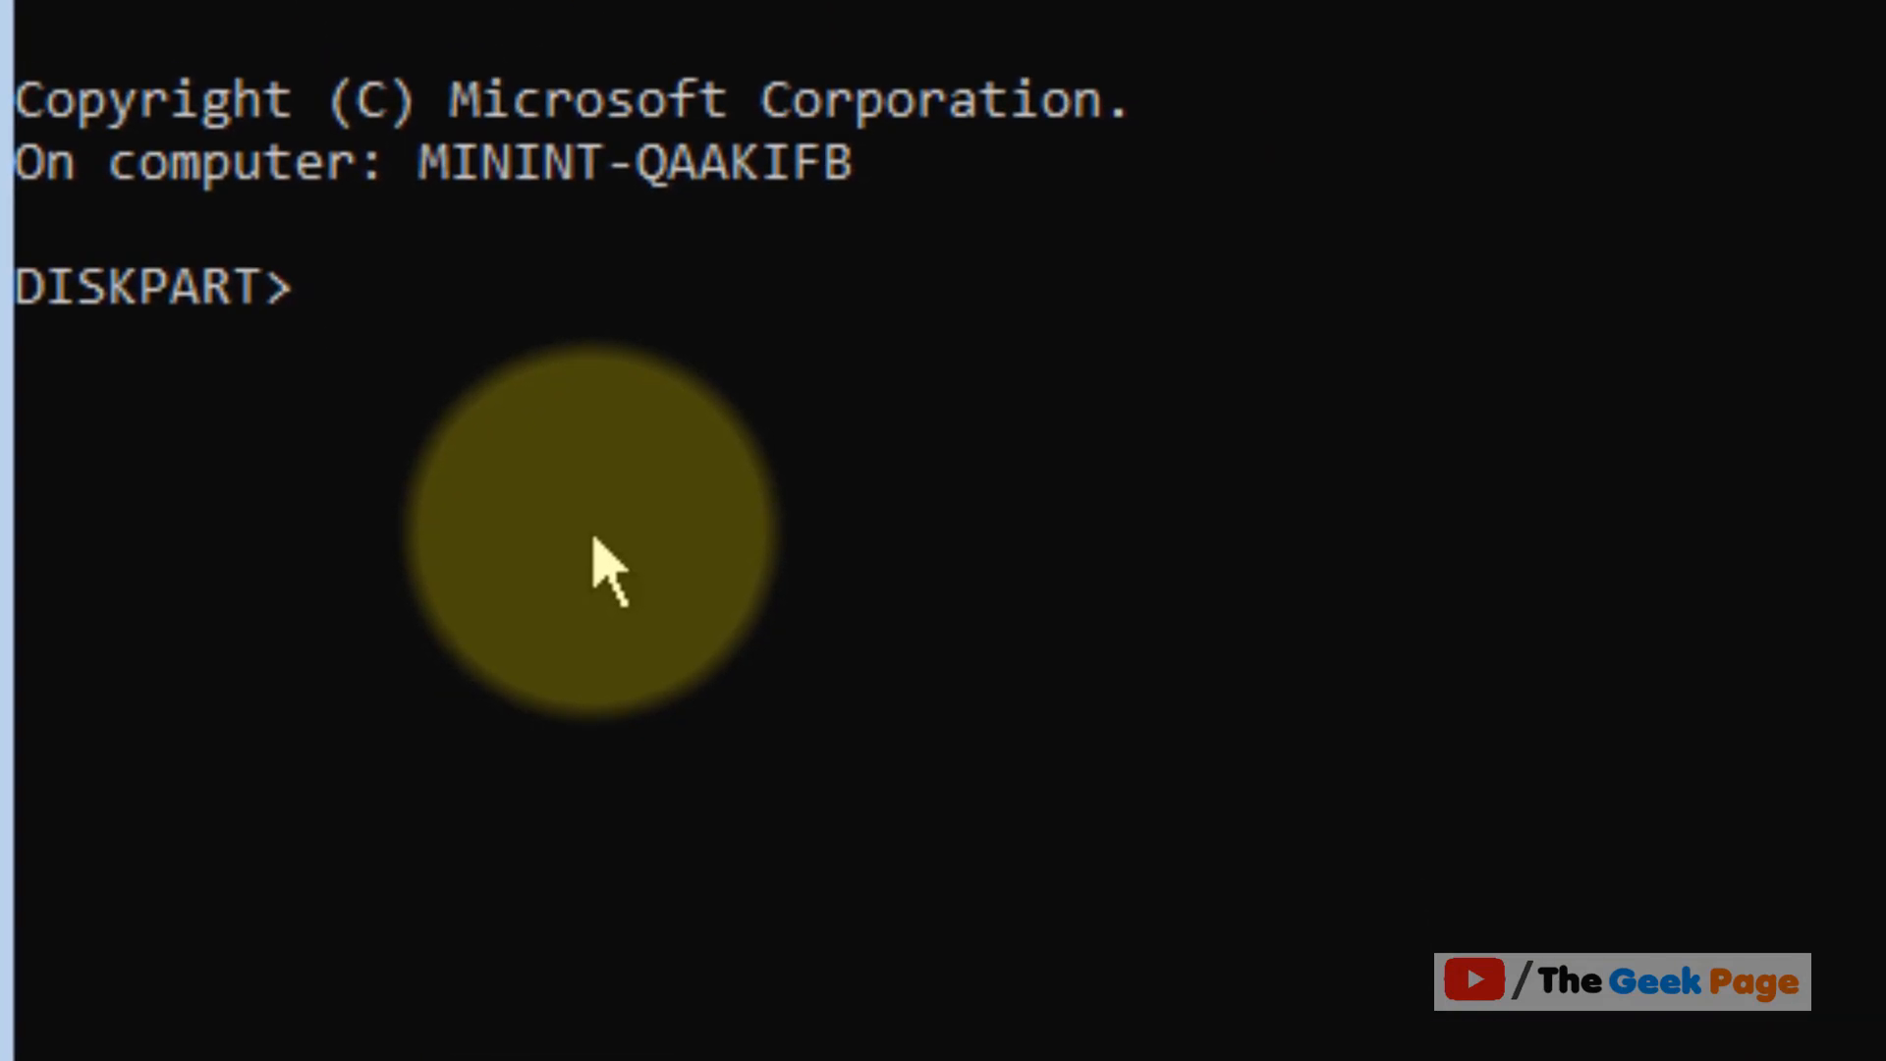
type("list disk")
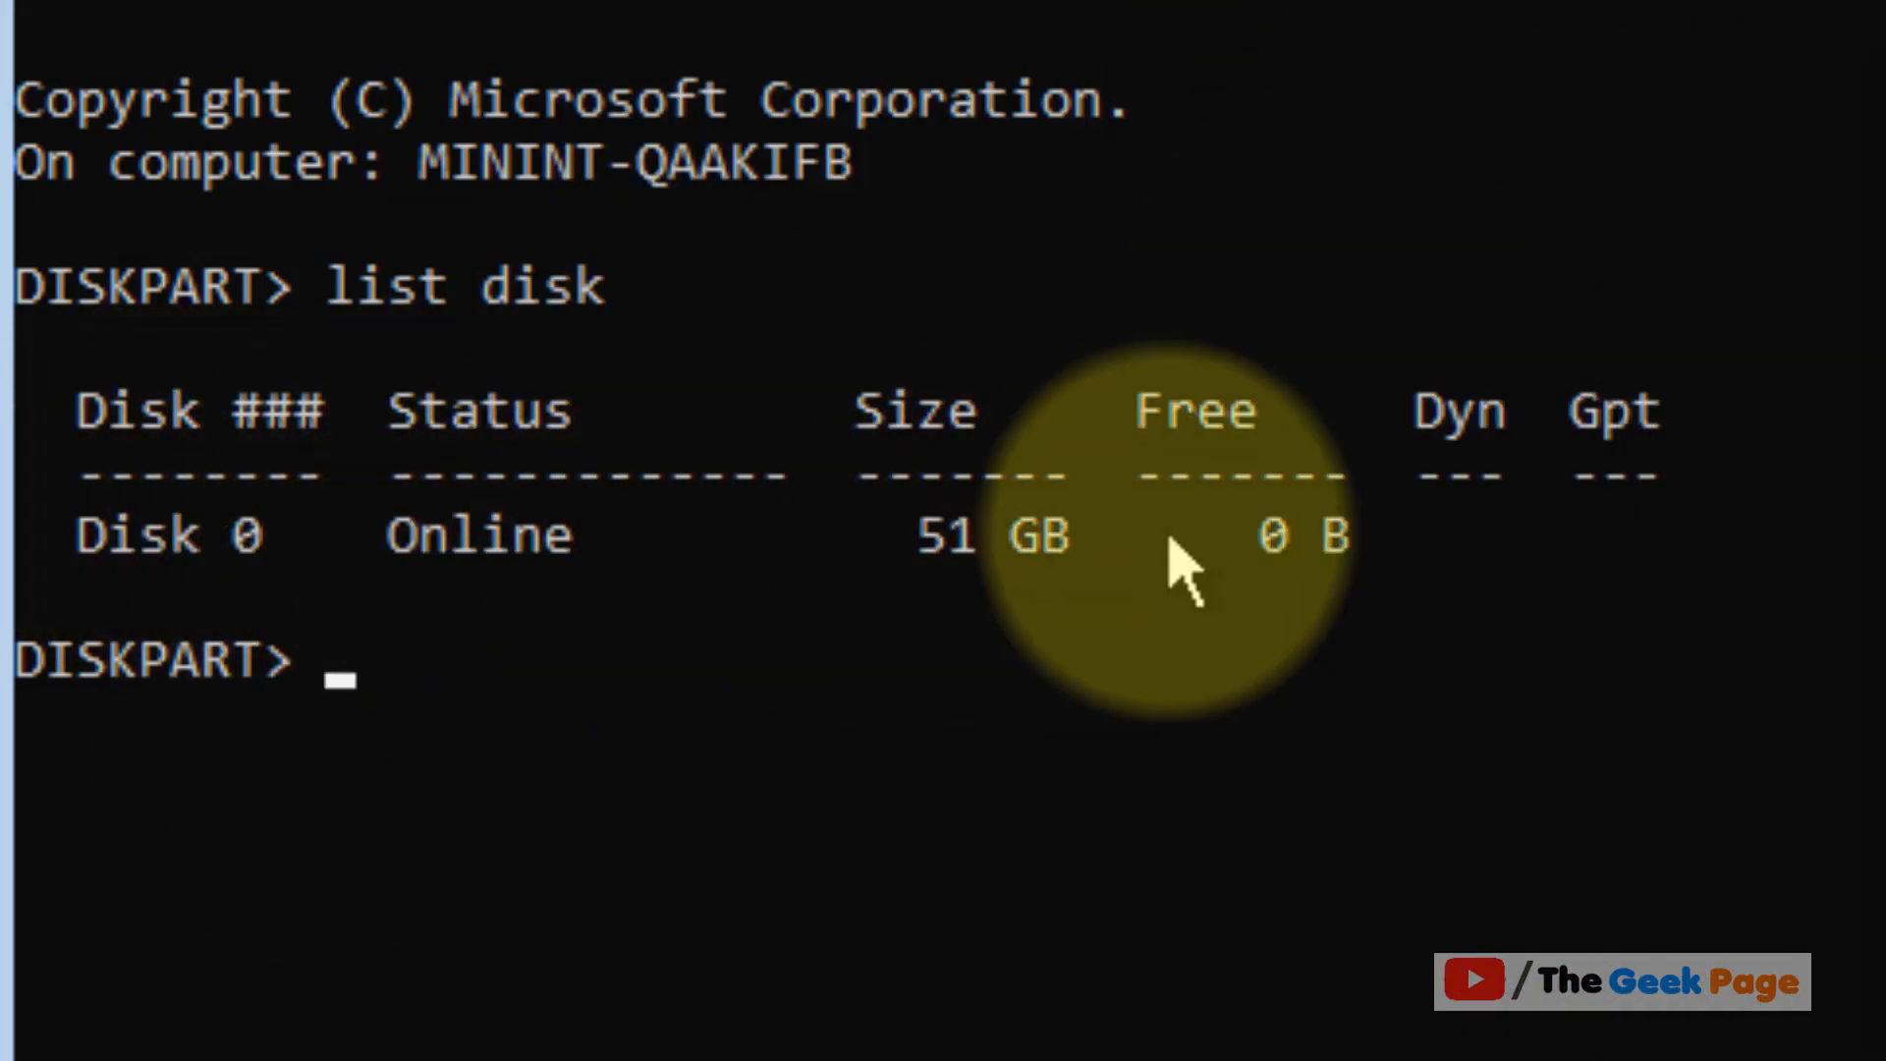
mouse_move(481, 698)
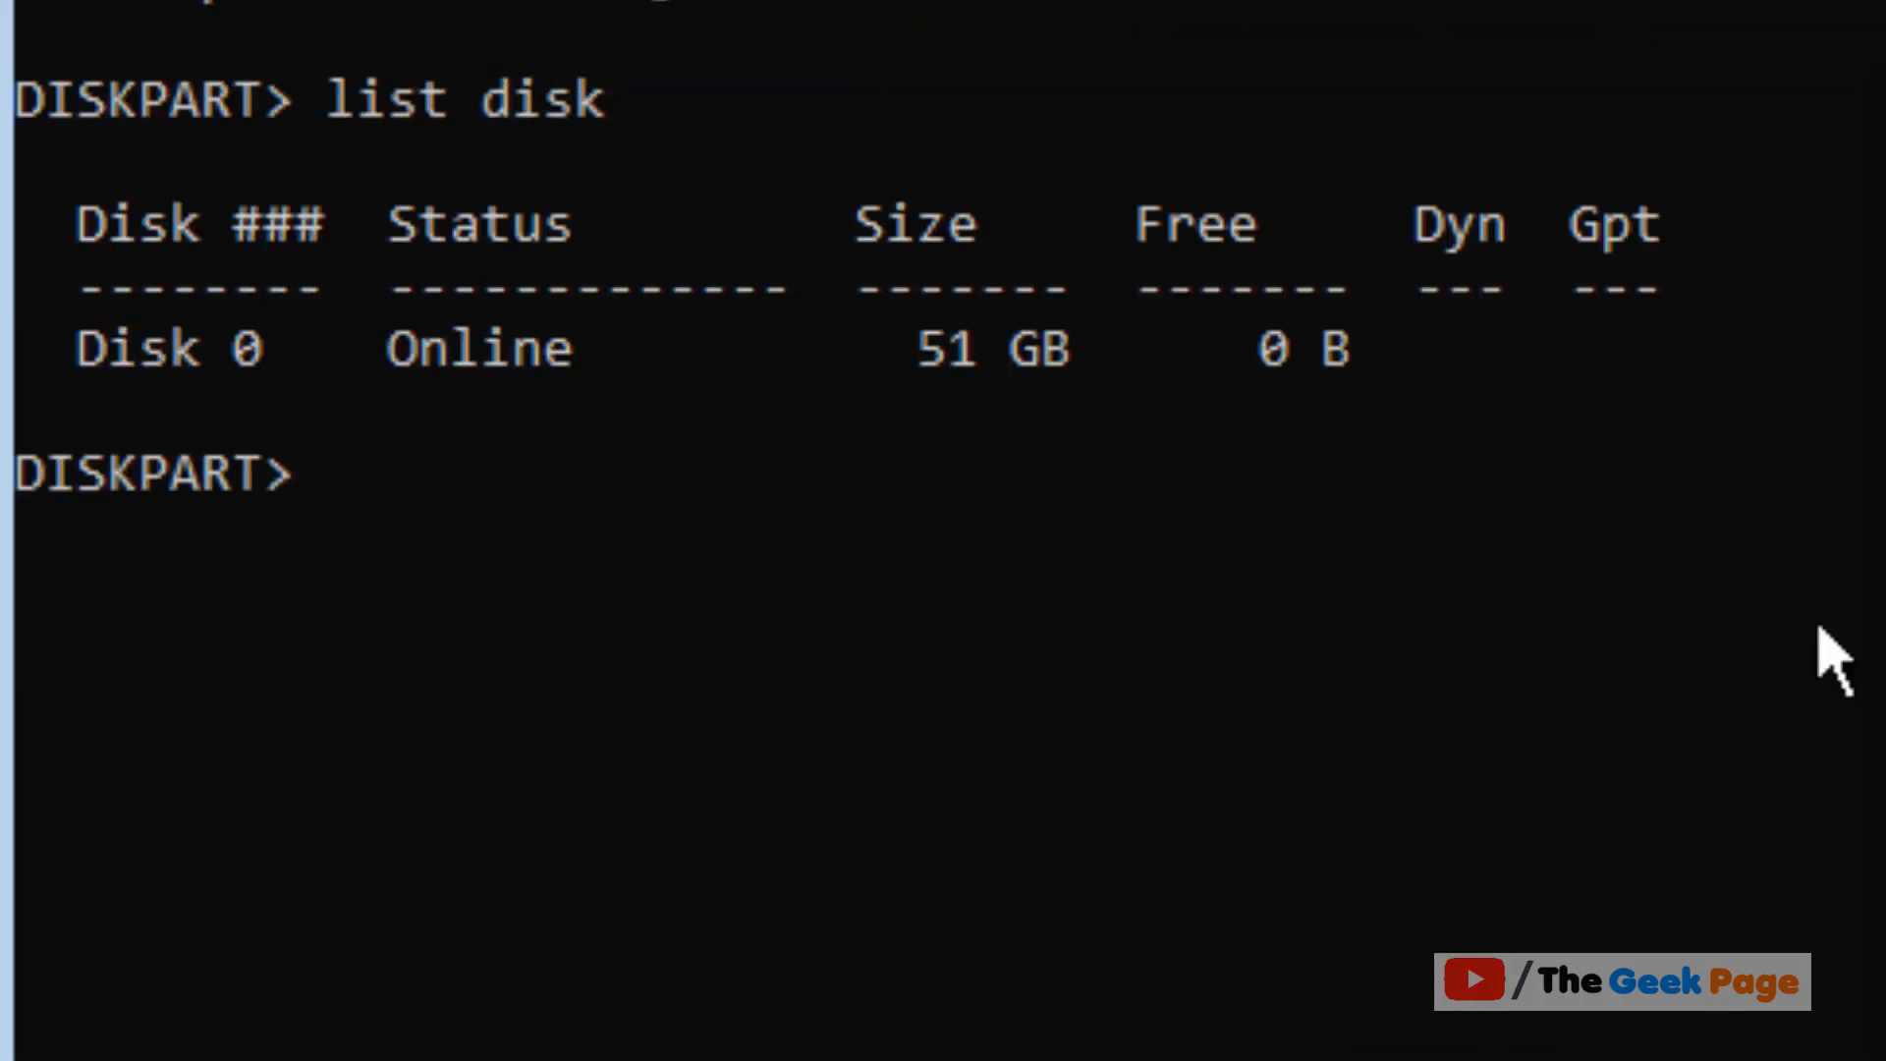
Select Disk 0, list its volumes, and select Volume 1 (579 MB System Reserved)
left_click(343, 472)
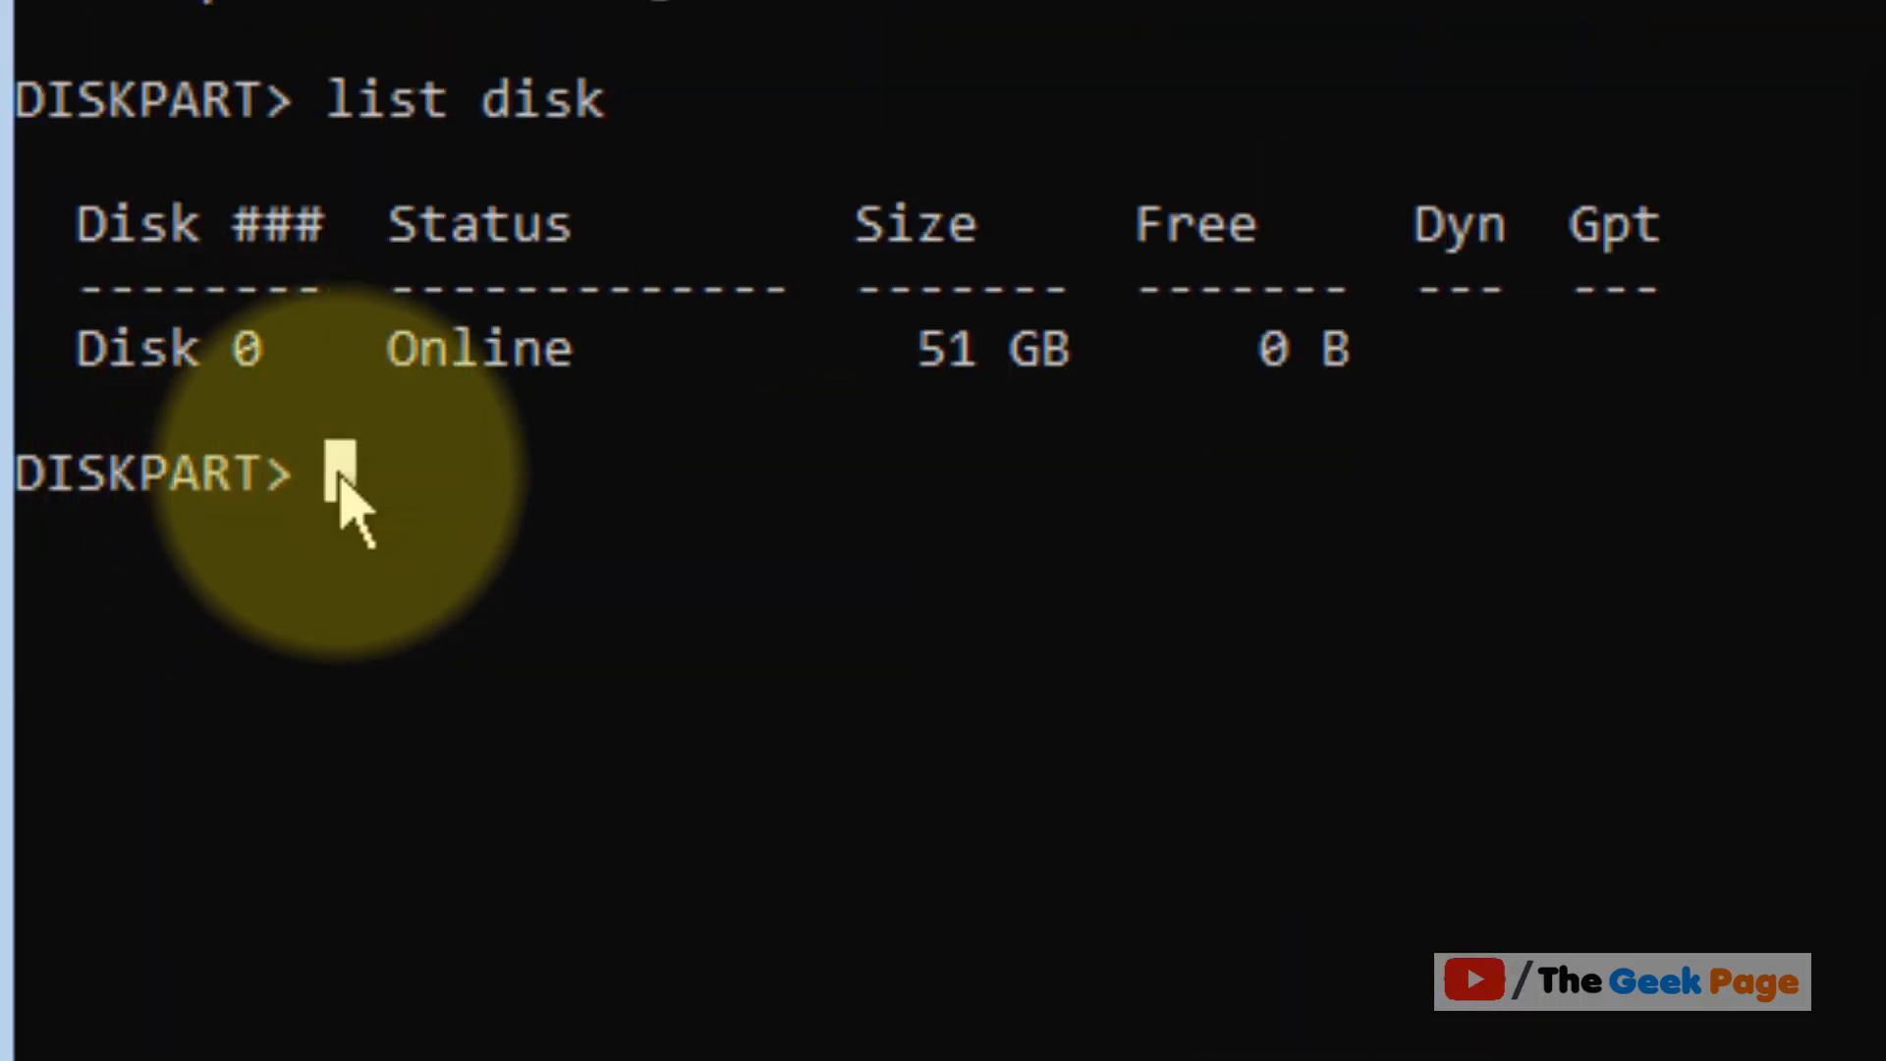
type("select disk 0")
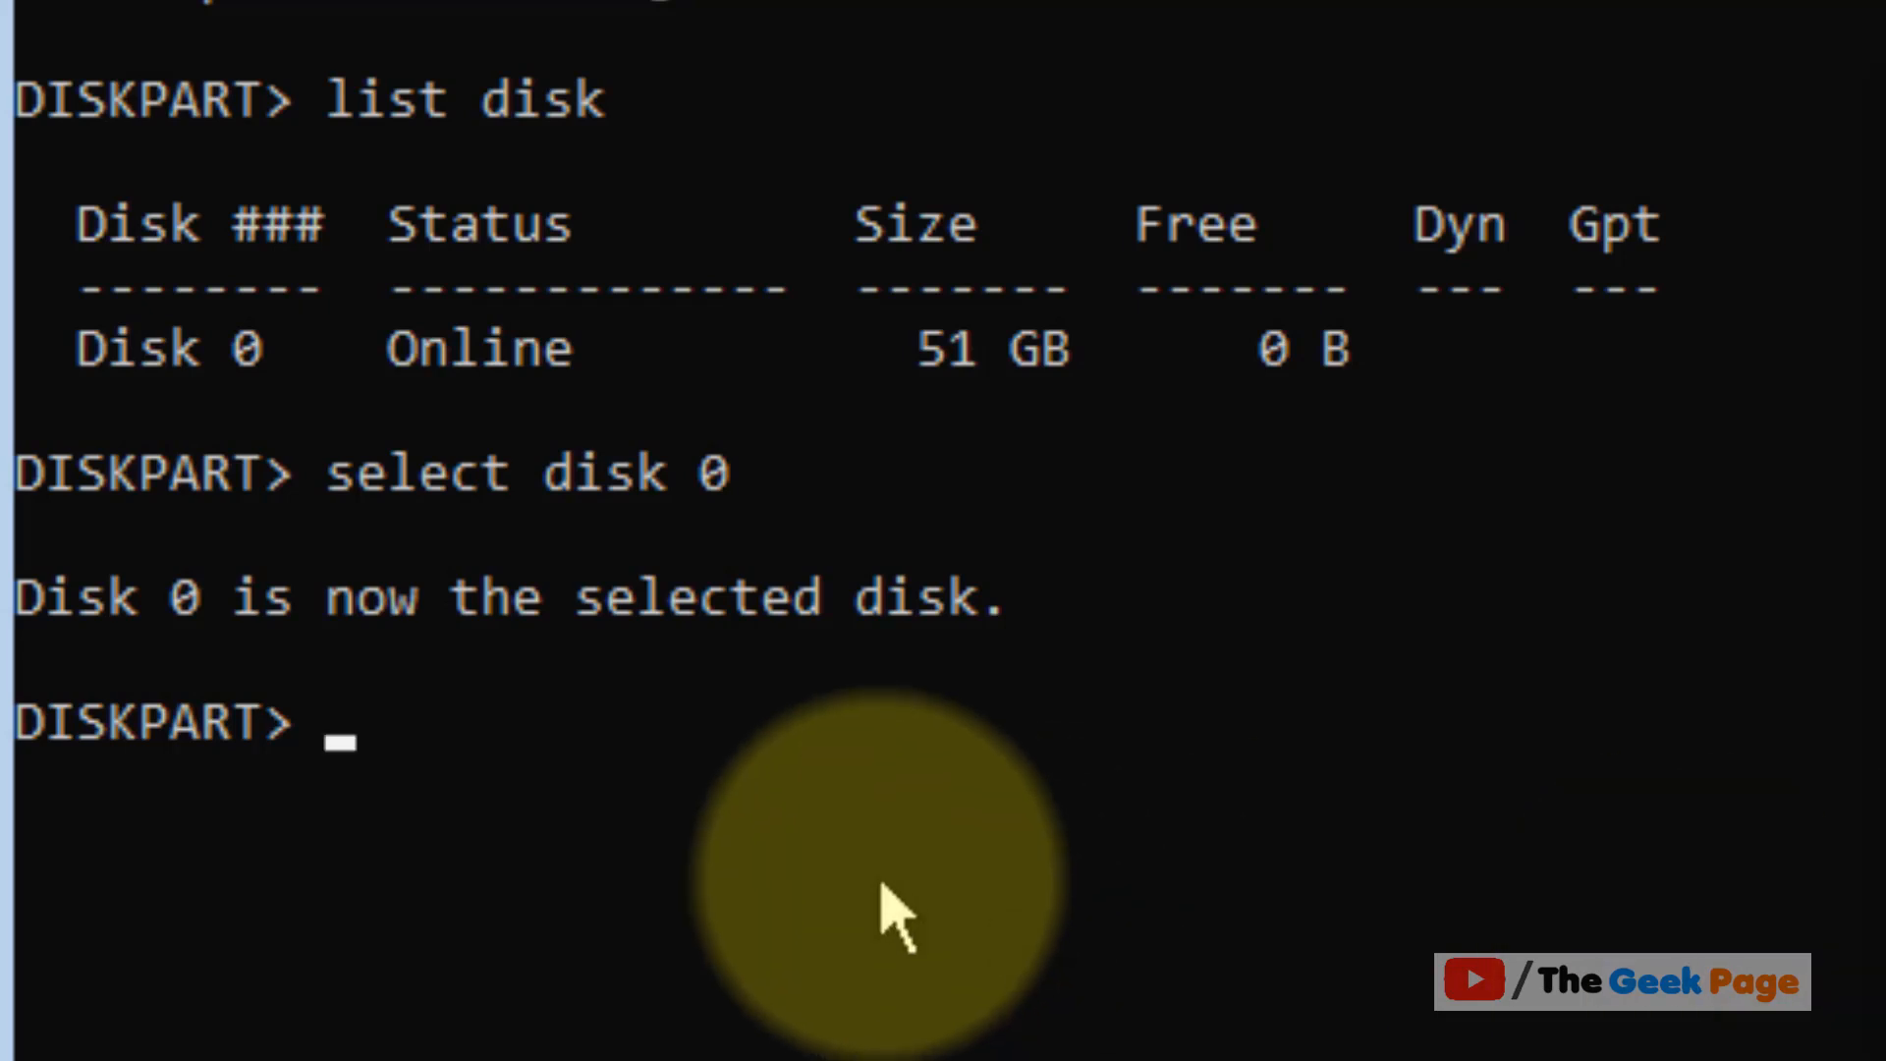
type("list volume")
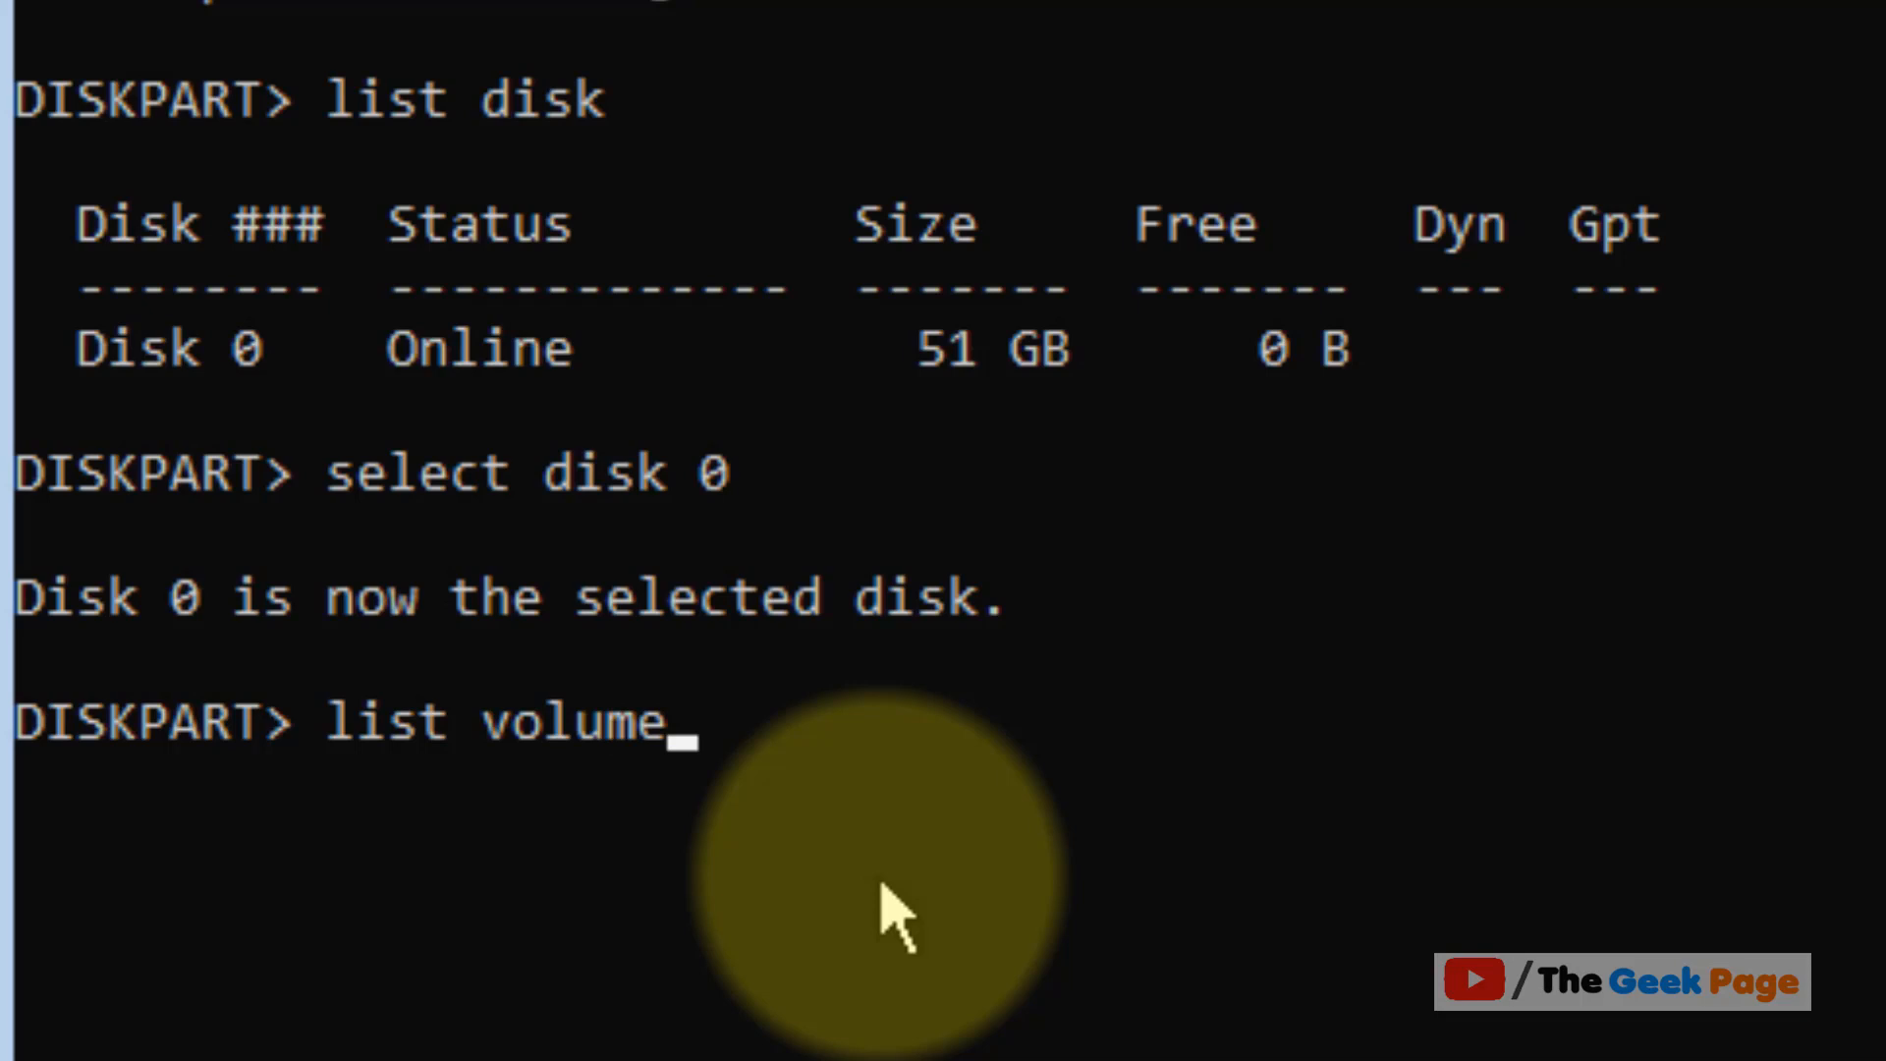
key("enter")
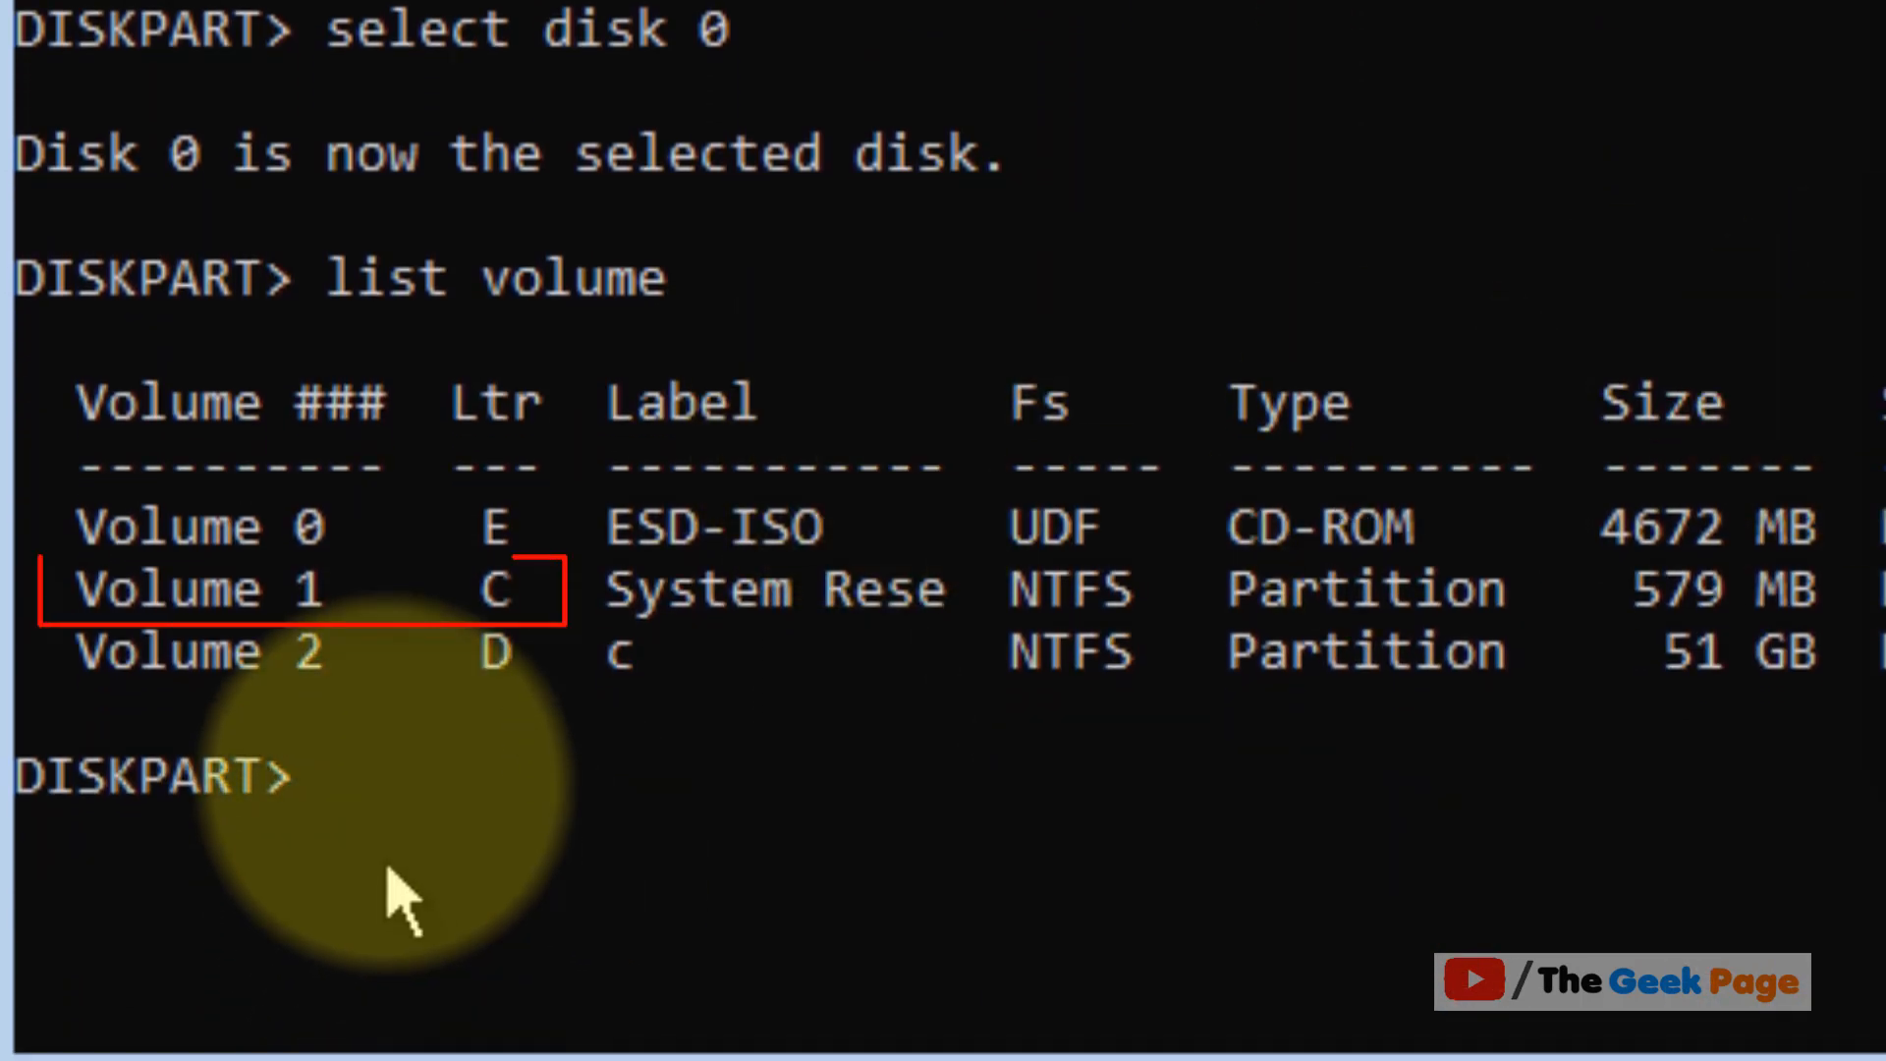
type("select vol 1")
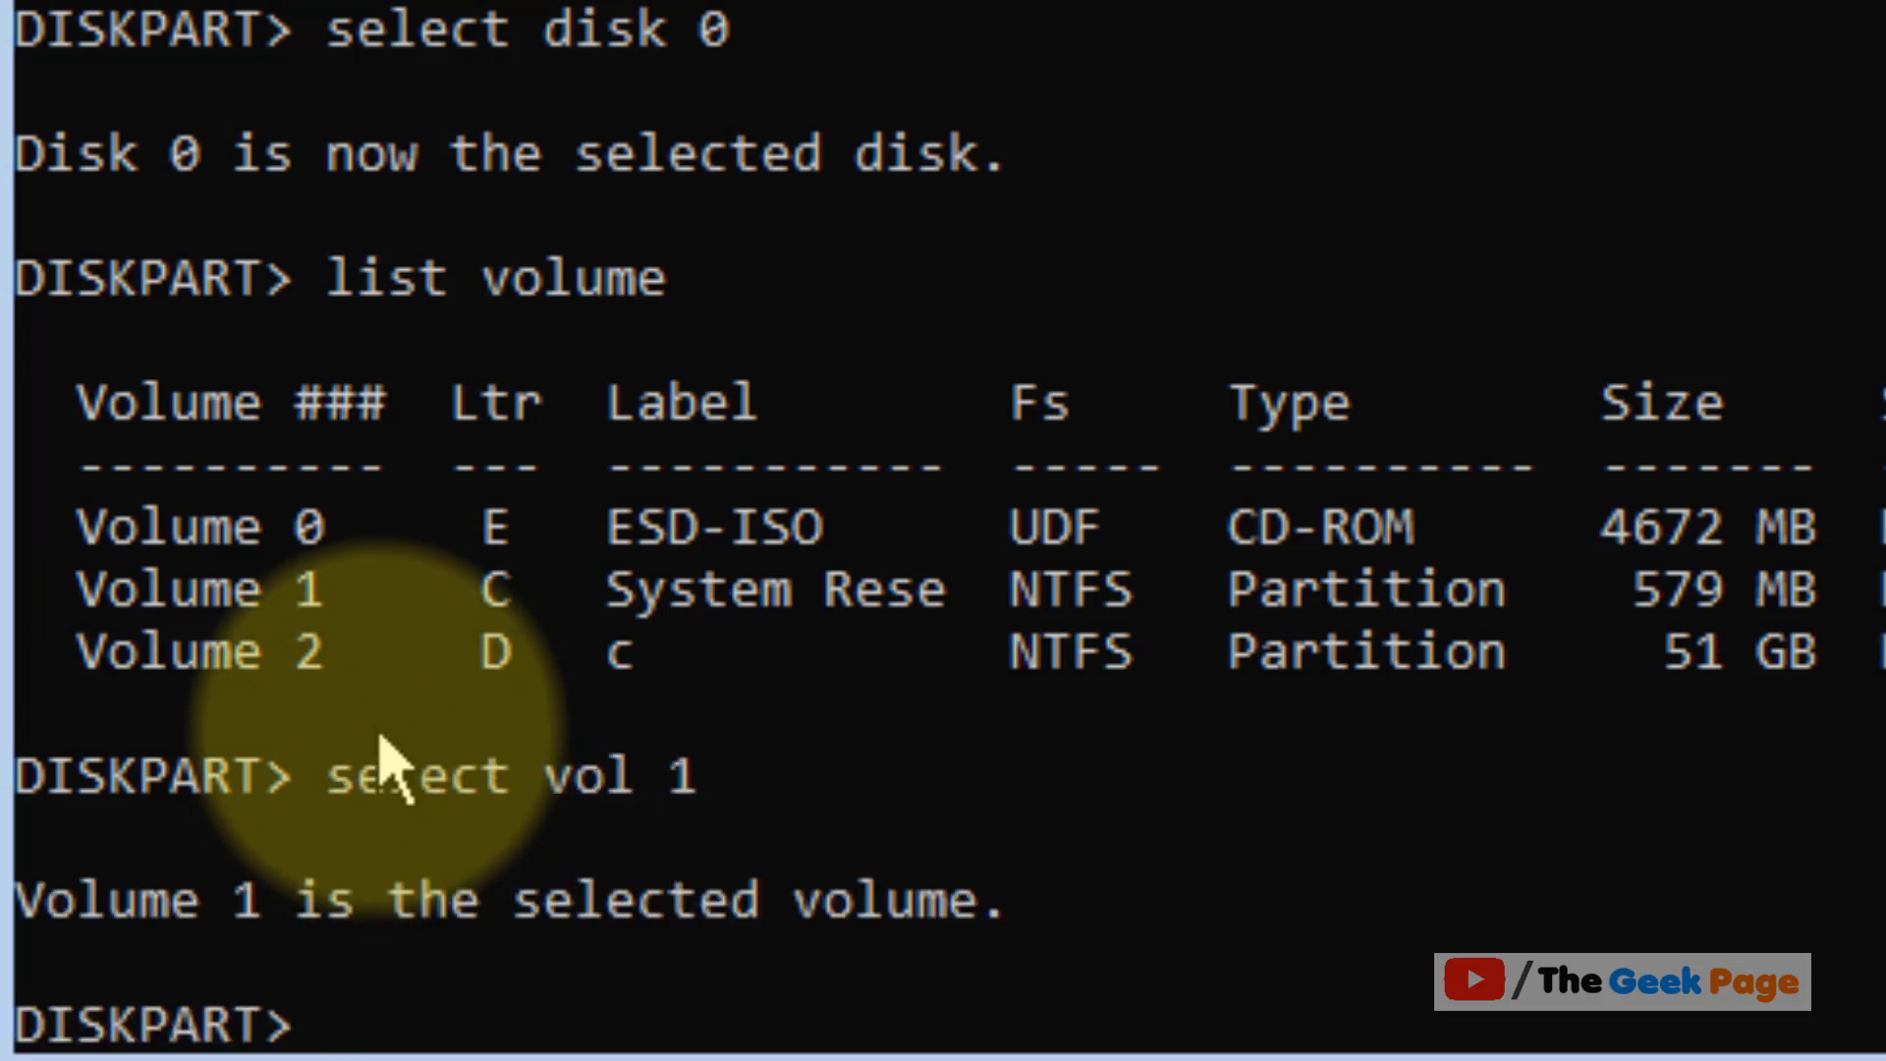
scroll("down", 3)
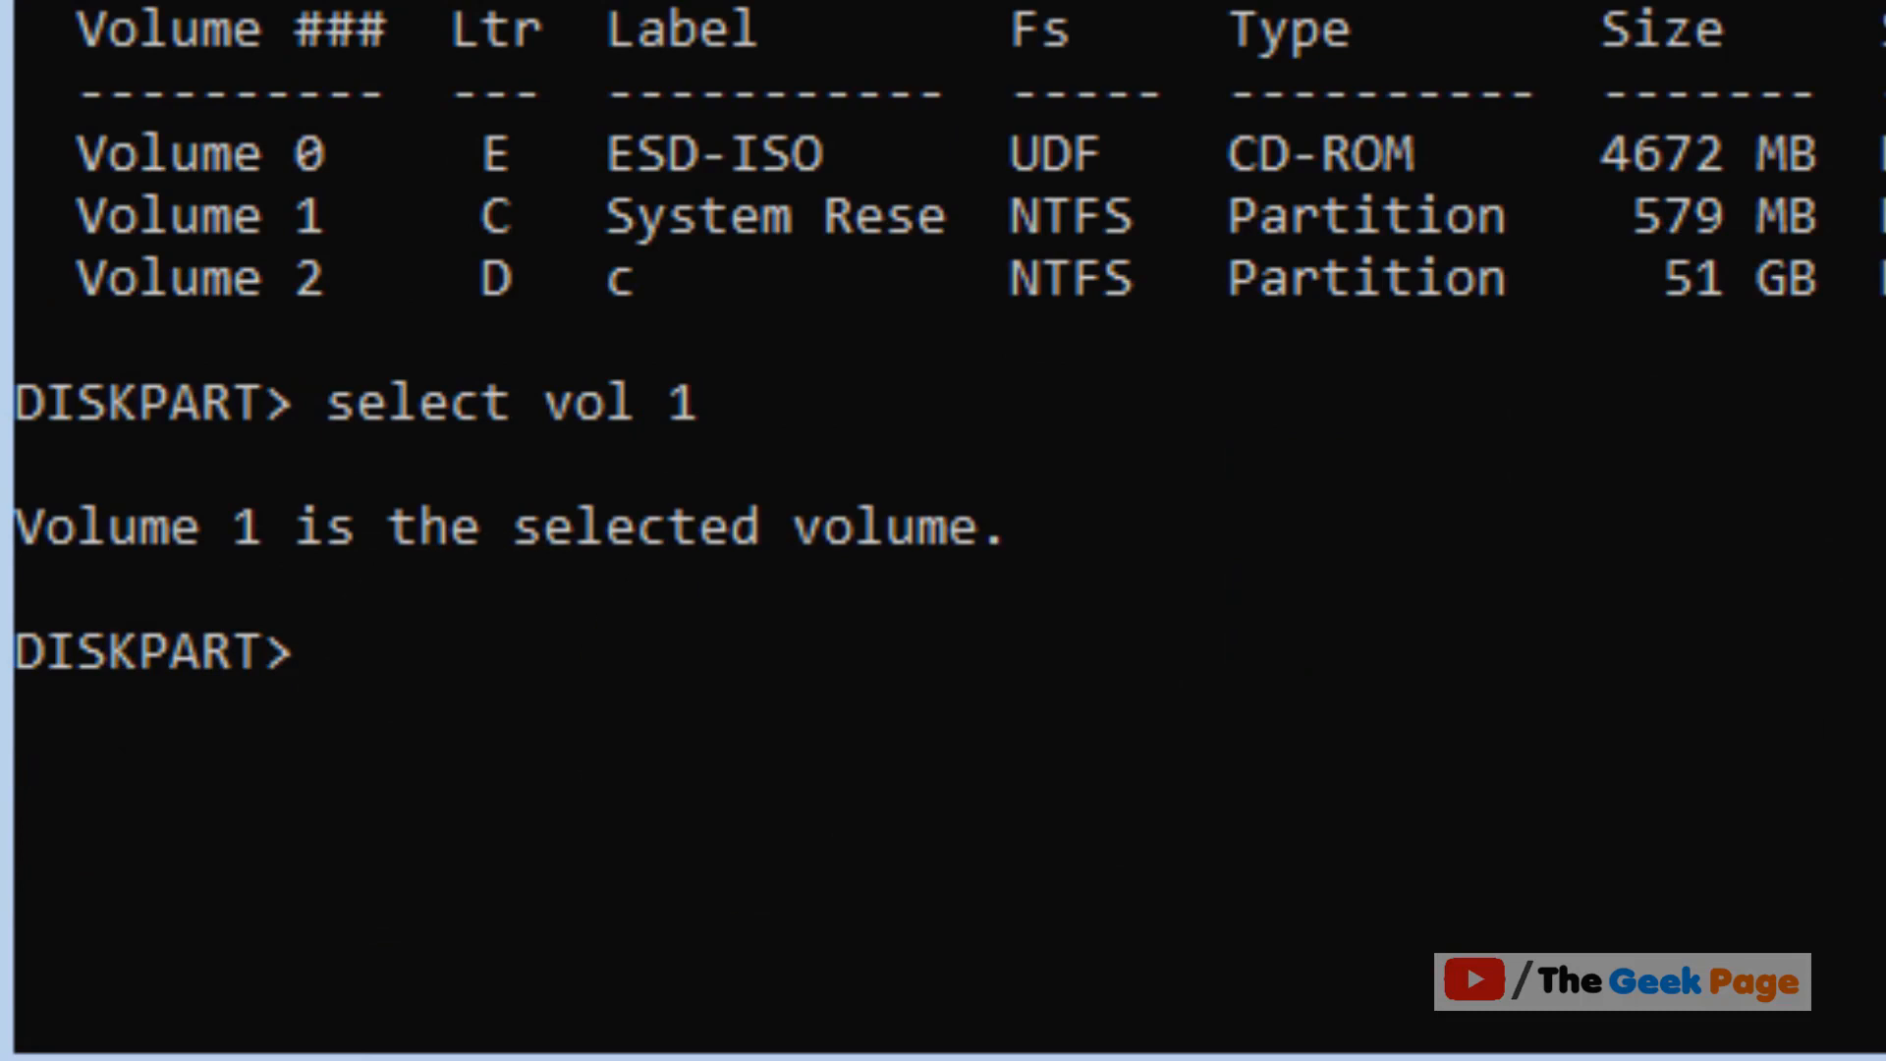